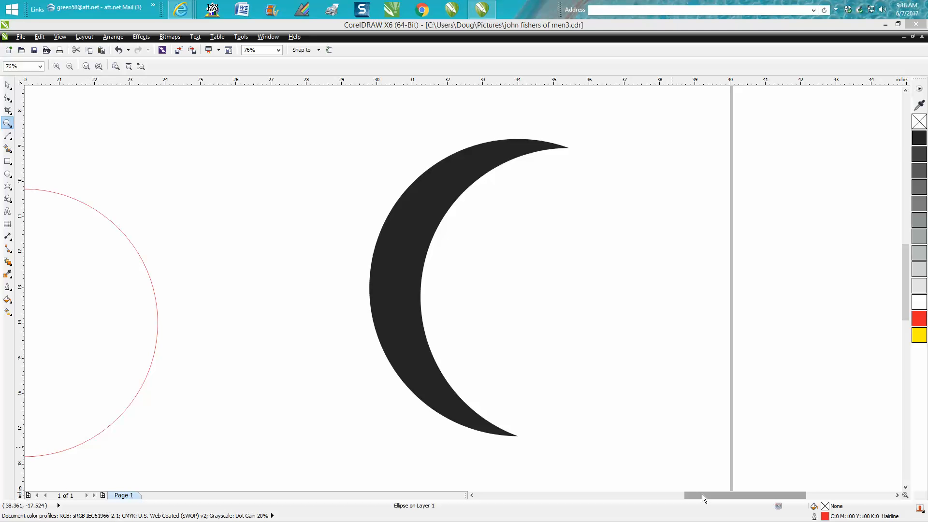
pyautogui.moveTo(615, 415)
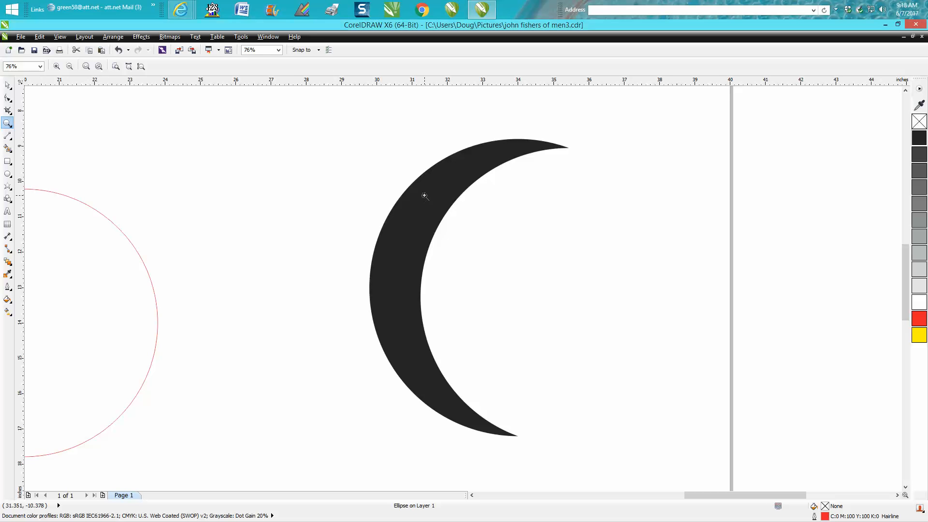
pyautogui.moveTo(483, 157)
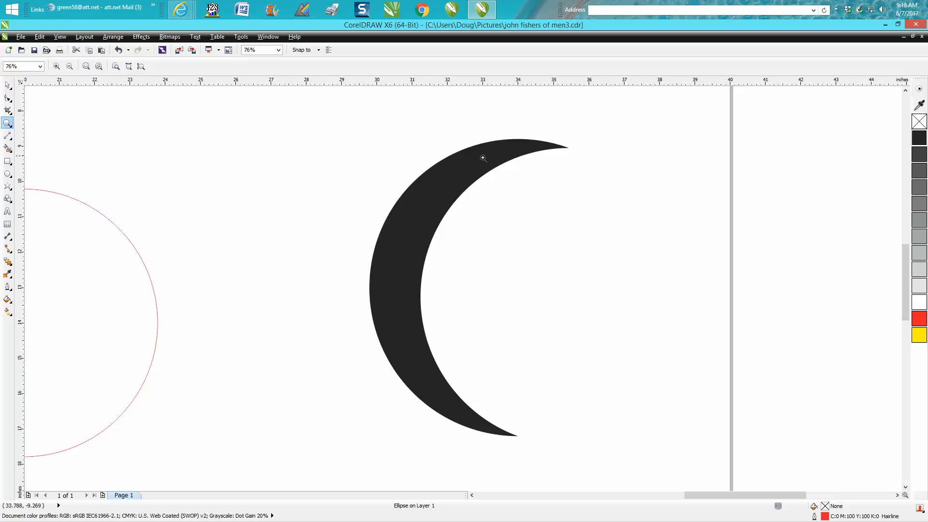
pyautogui.moveTo(424, 214)
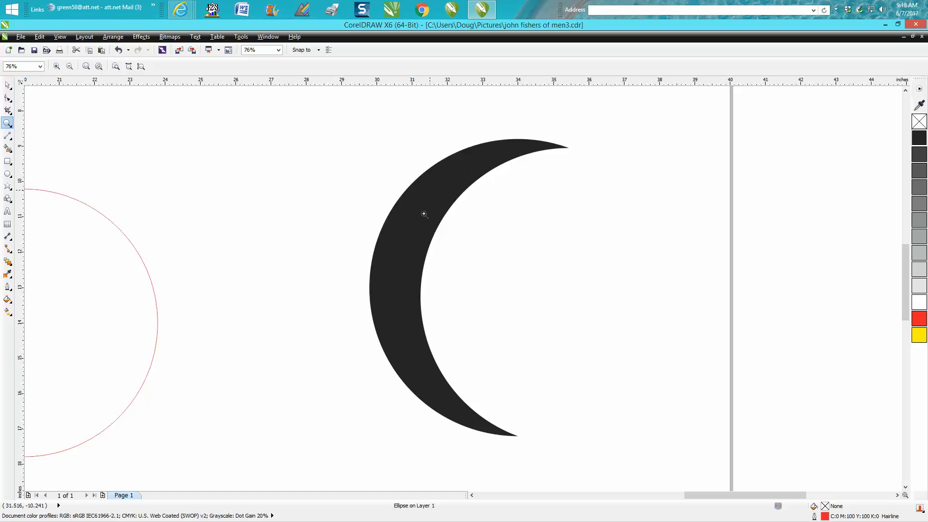
pyautogui.moveTo(454, 184)
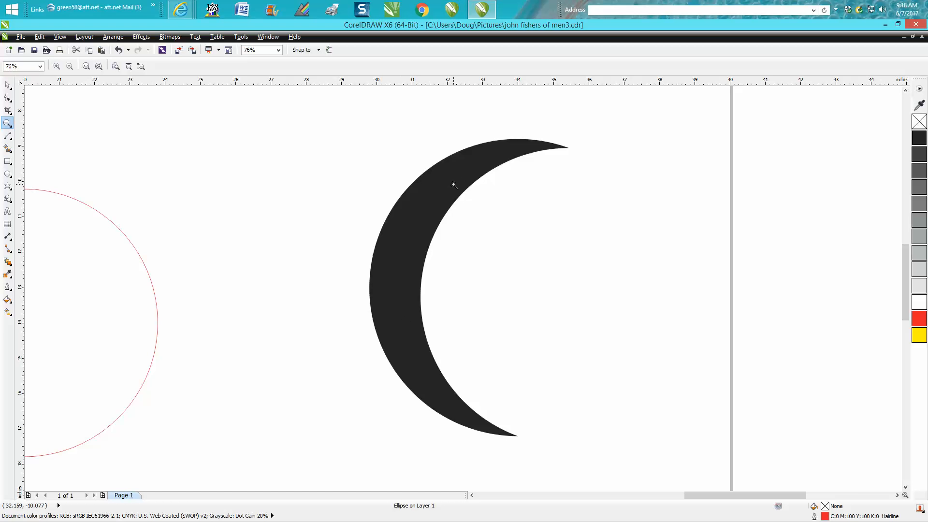
# Step: Select the outlined circle and duplicate it slightly lower so the two circles overlap
pyautogui.click(69, 65)
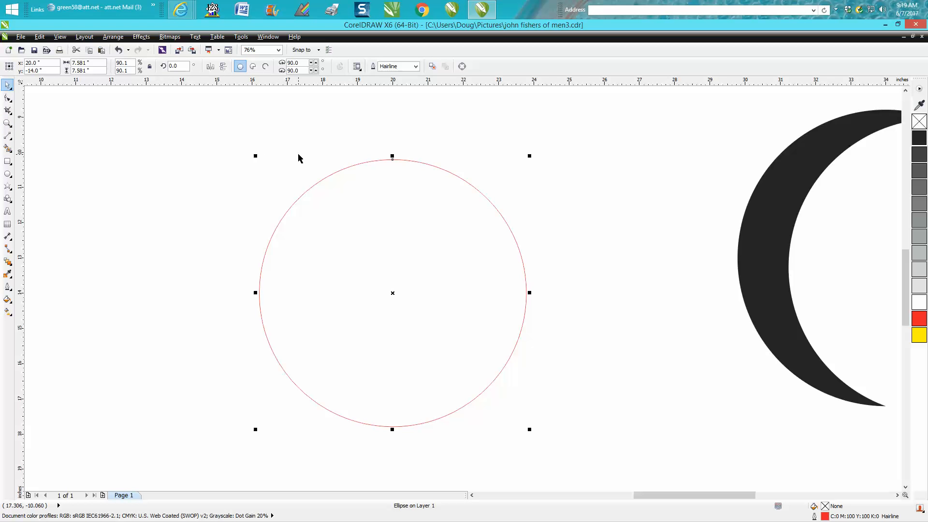
pyautogui.moveTo(410, 249)
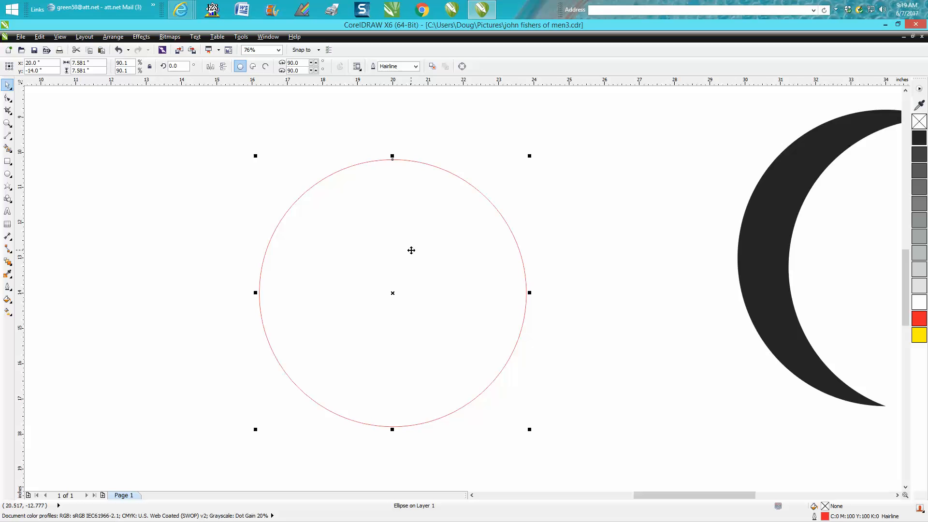
pyautogui.moveTo(412, 255)
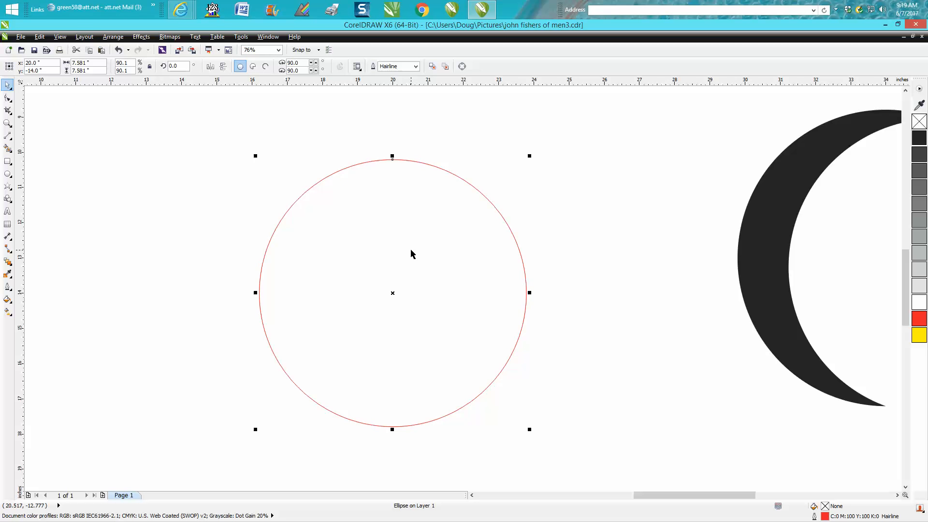
pyautogui.moveTo(397, 288)
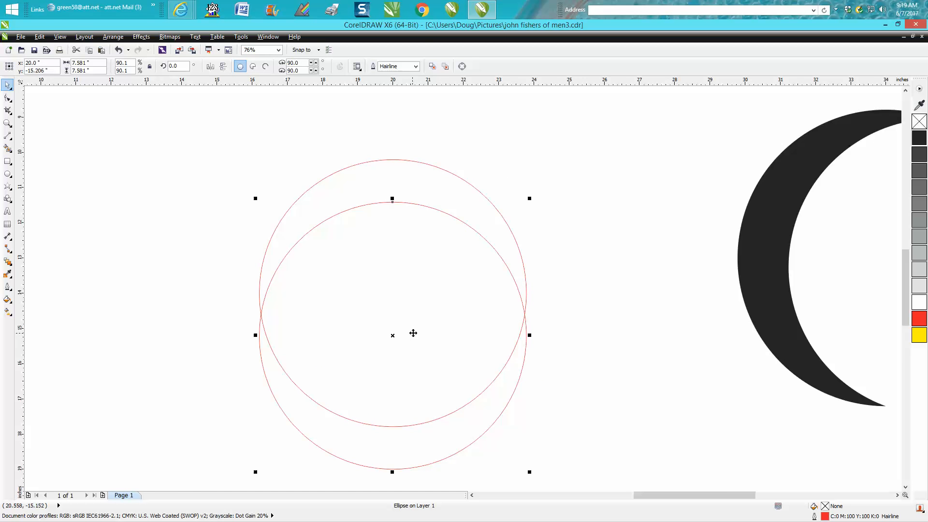
pyautogui.scroll(-3)
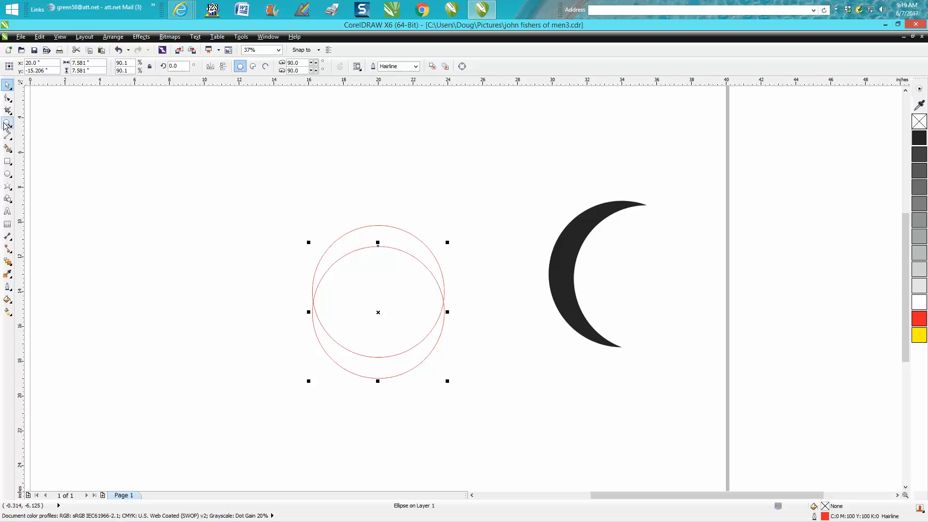
pyautogui.click(9, 122)
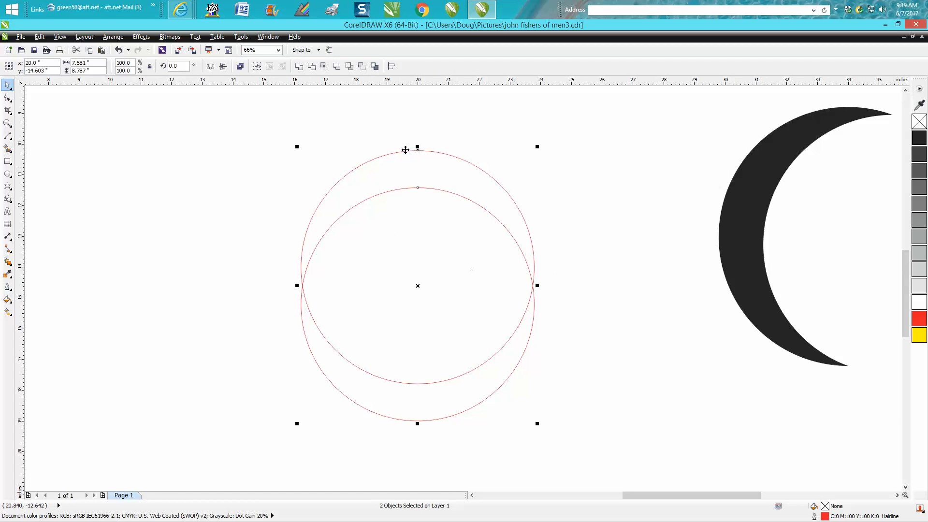
pyautogui.click(361, 66)
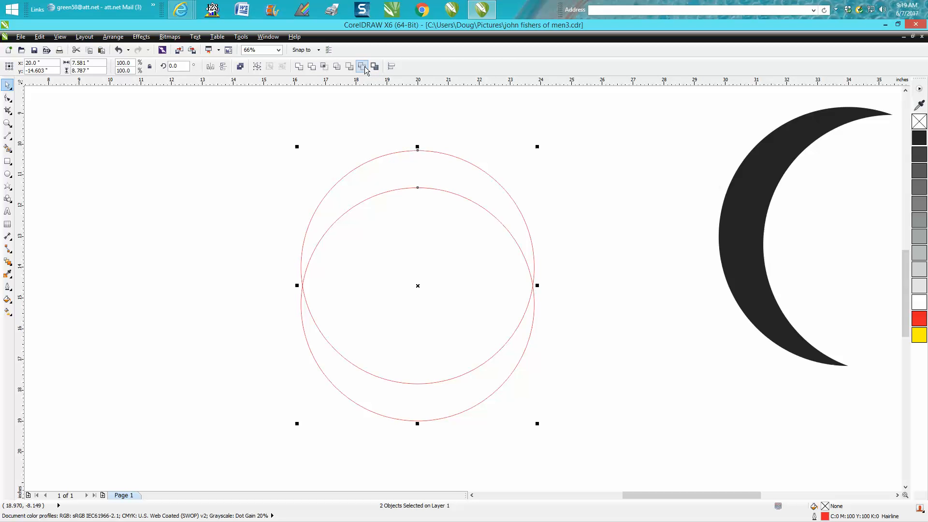
pyautogui.click(362, 66)
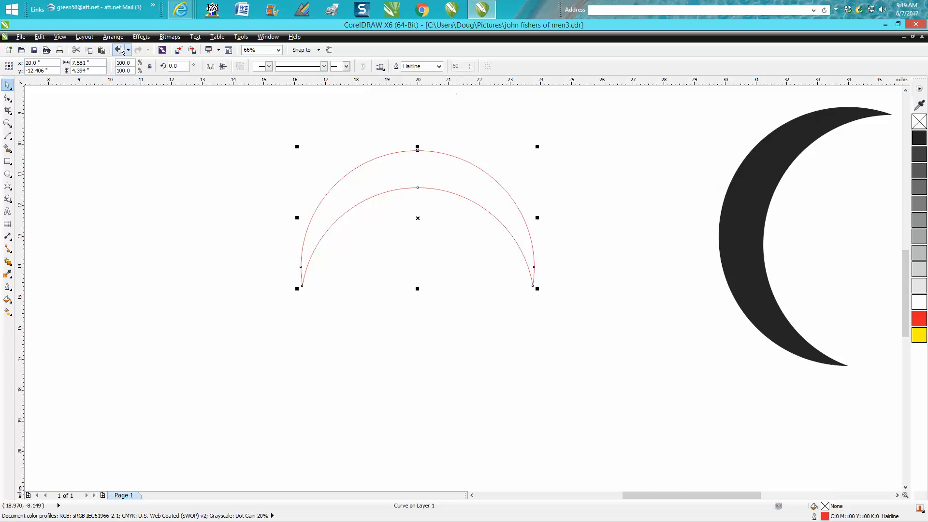
pyautogui.click(349, 66)
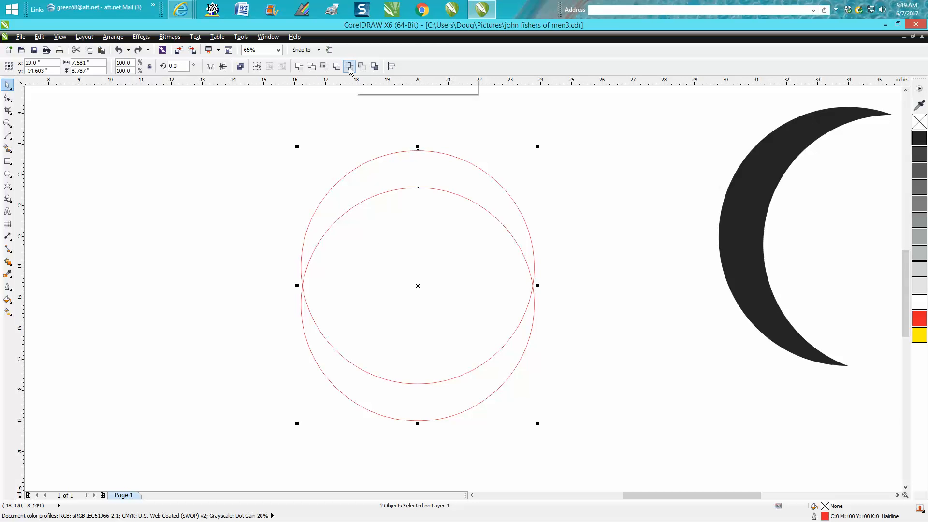
pyautogui.moveTo(362, 66)
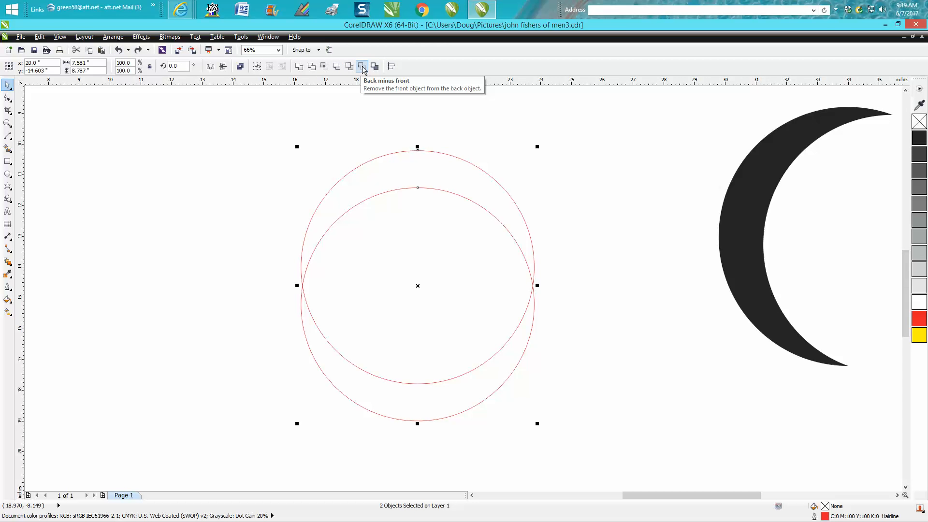
pyautogui.click(361, 66)
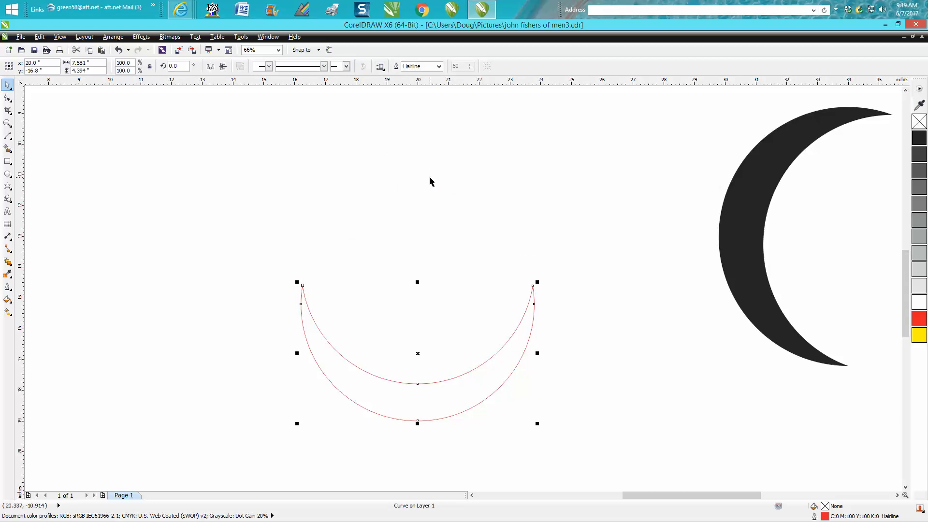
pyautogui.moveTo(422, 379)
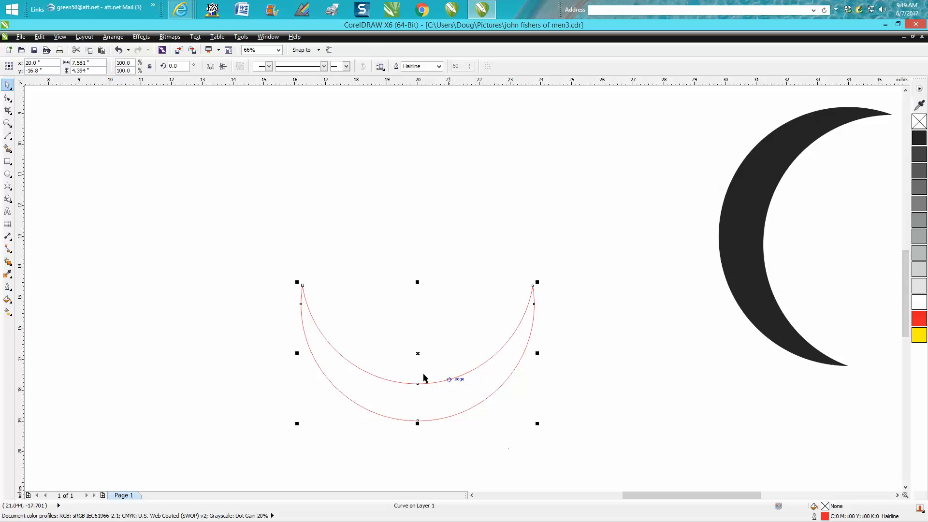
pyautogui.click(118, 49)
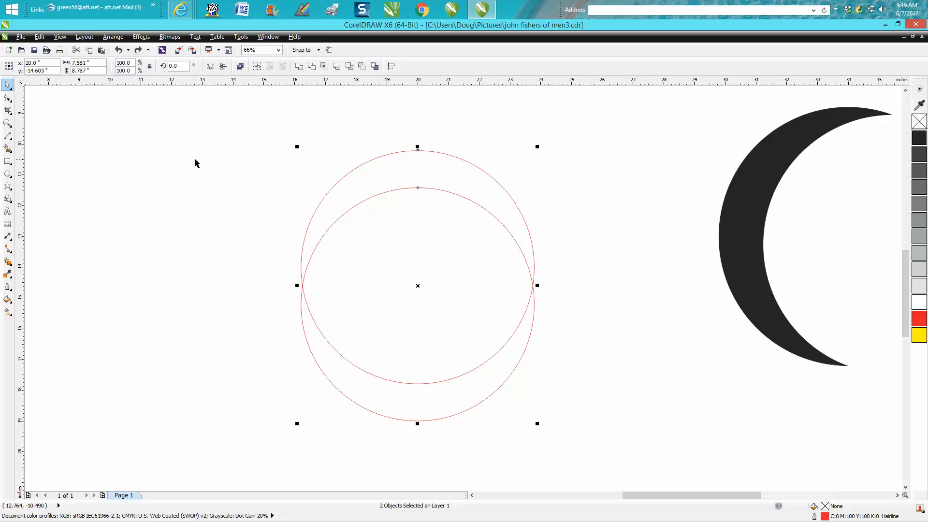
pyautogui.moveTo(9, 147)
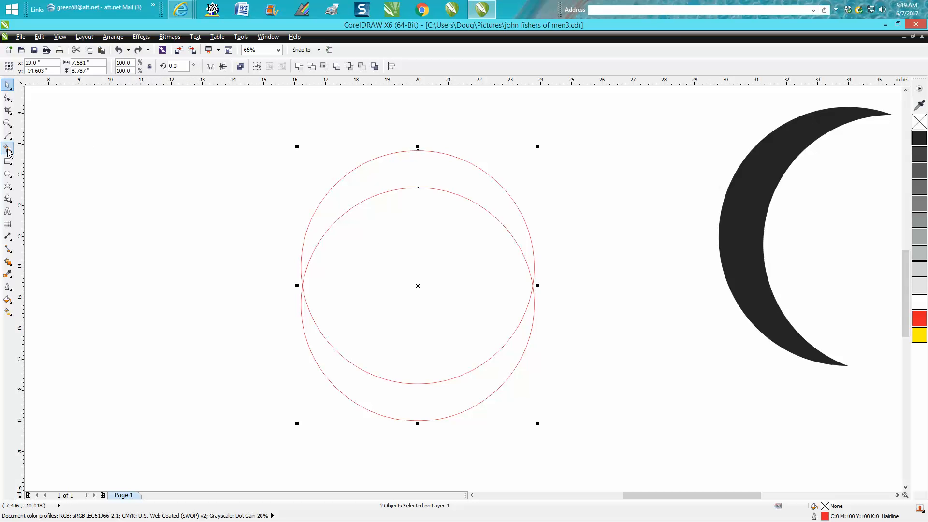
pyautogui.click(8, 146)
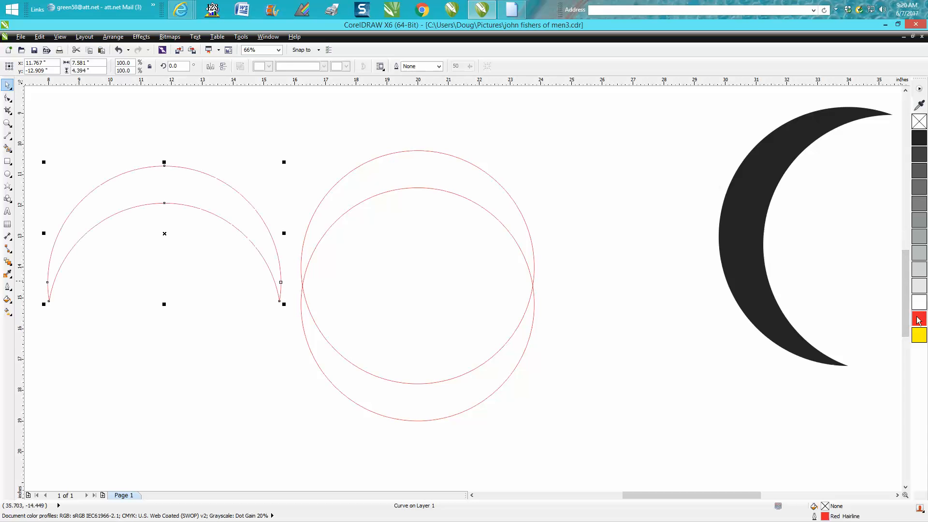
# Step: Trim a crescent from the overlapping circles, rotate it upright and fill it solid black
pyautogui.click(420, 65)
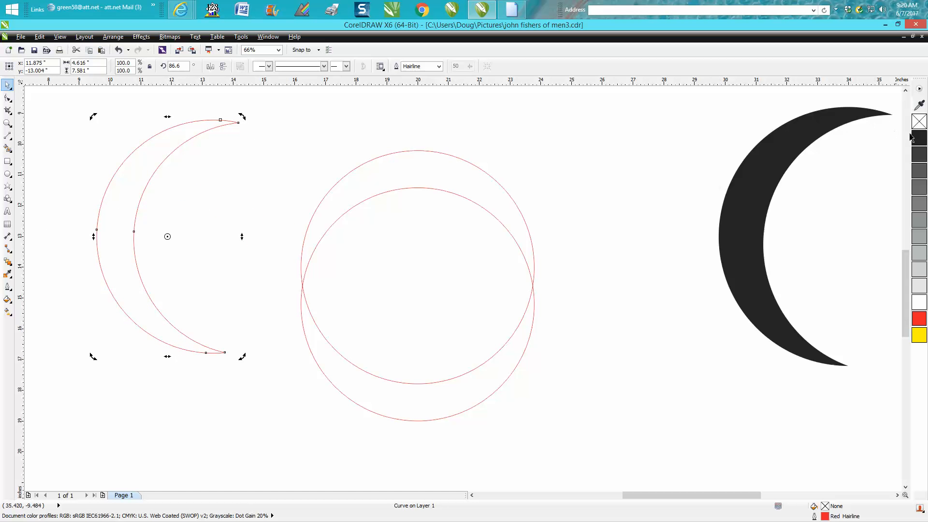
pyautogui.click(918, 139)
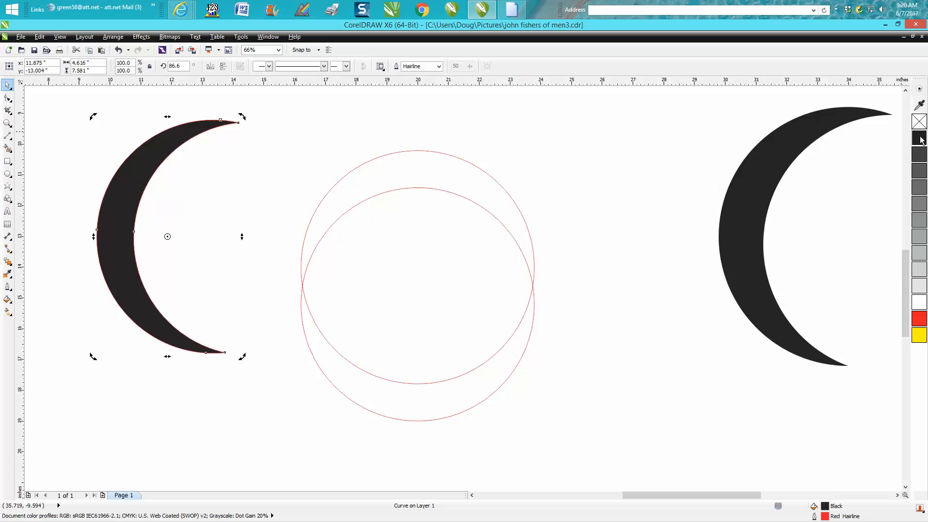
pyautogui.moveTo(919, 121)
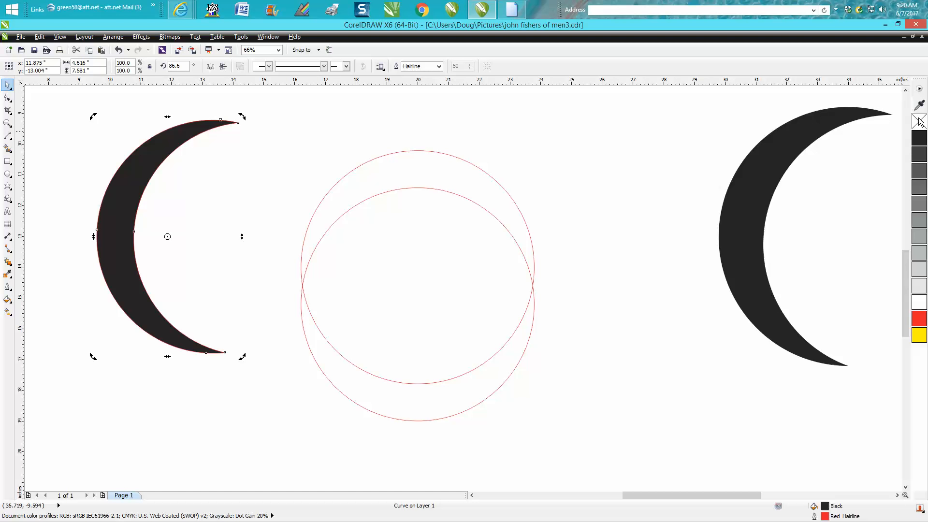